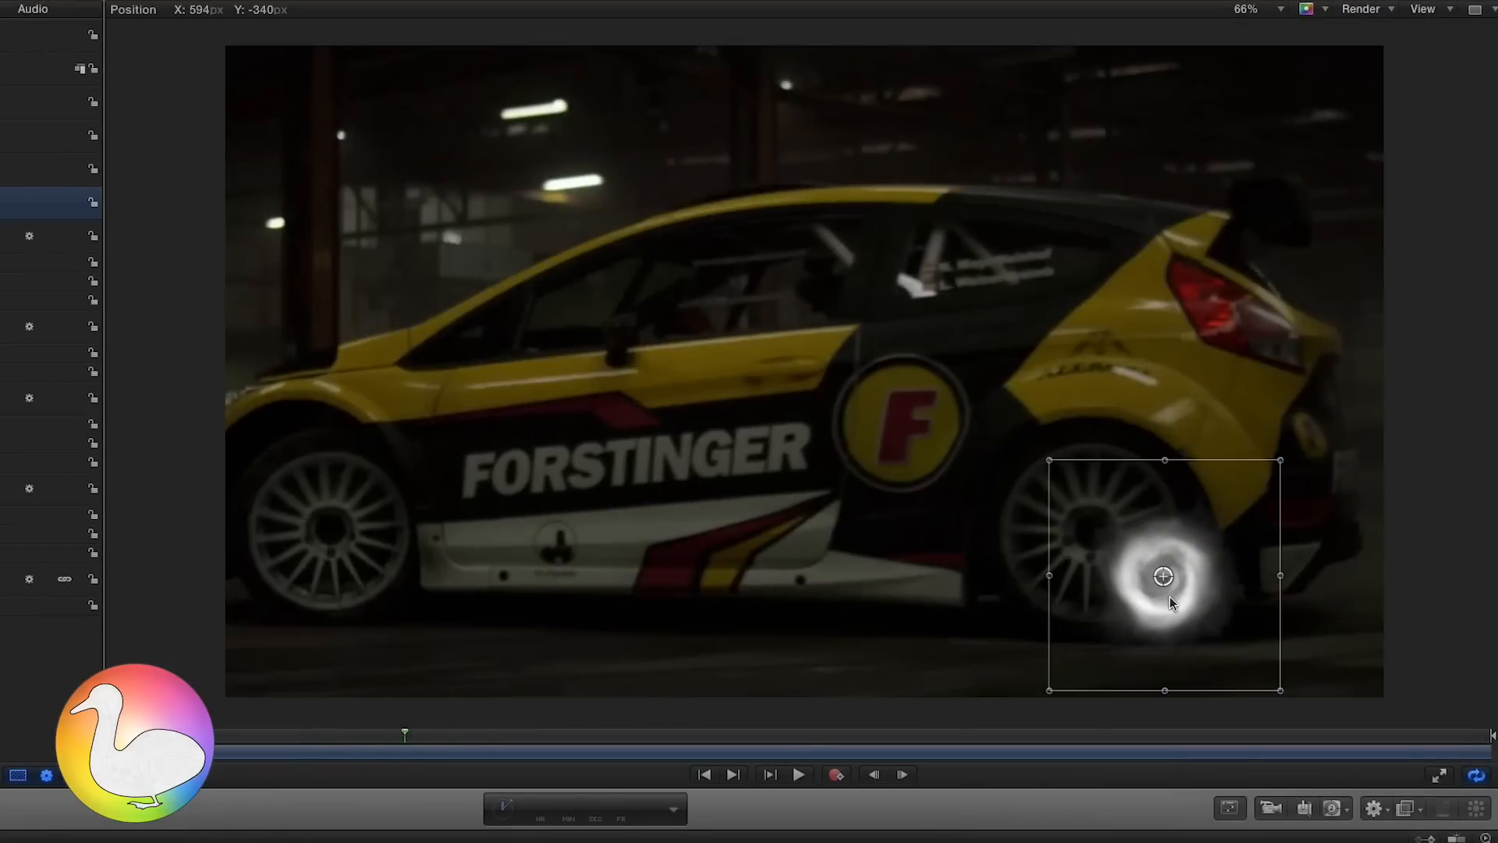
- Send the car project from Final Cut Pro to Motion via Share > Xsend Motion and confirm creating the project
{"action": "left_click", "coordinate": [1459, 457]}
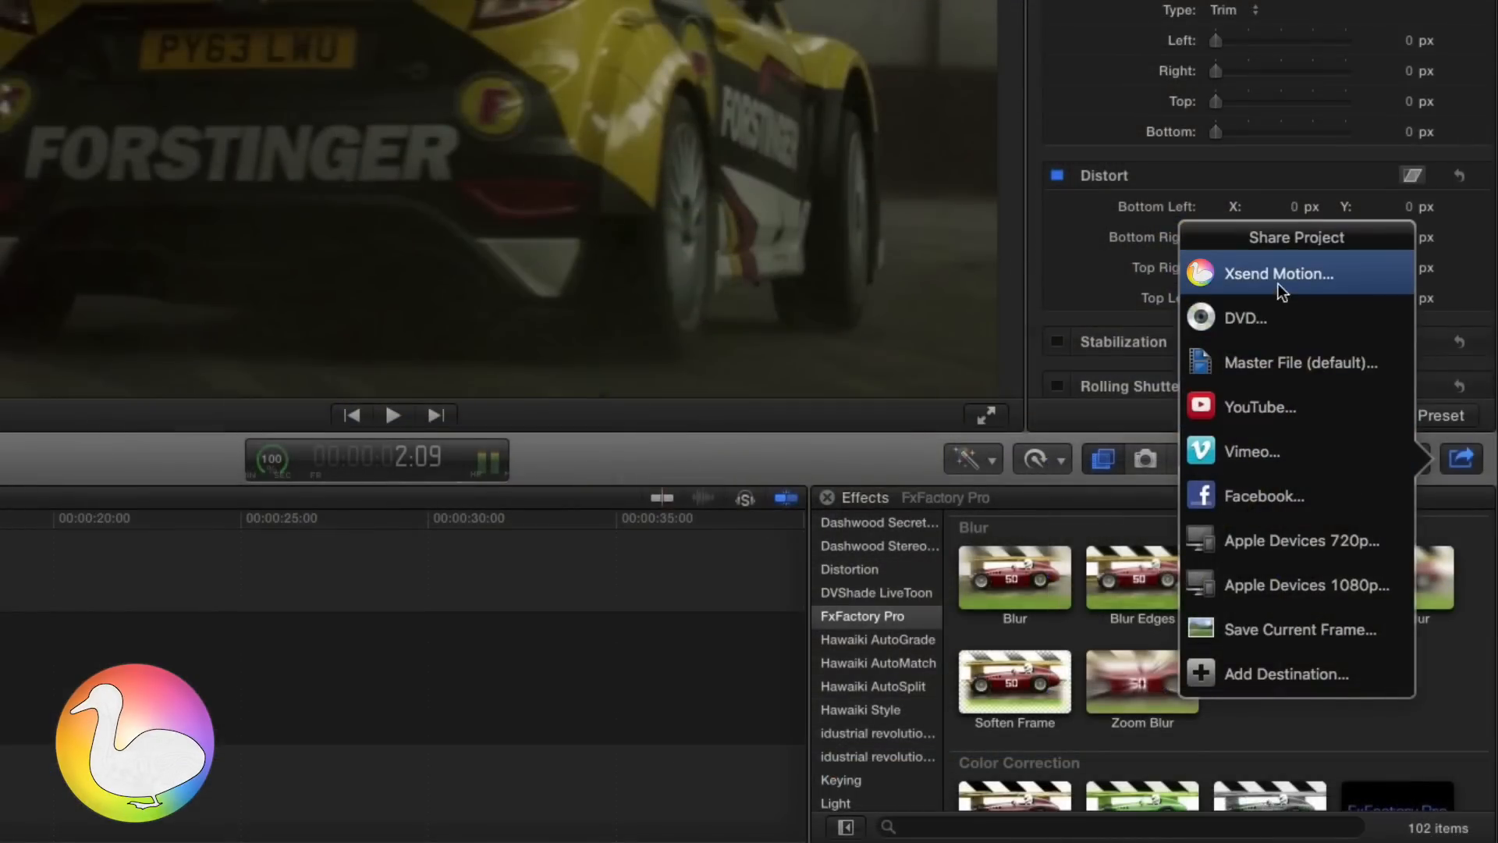
{"action": "left_click", "coordinate": [1278, 275]}
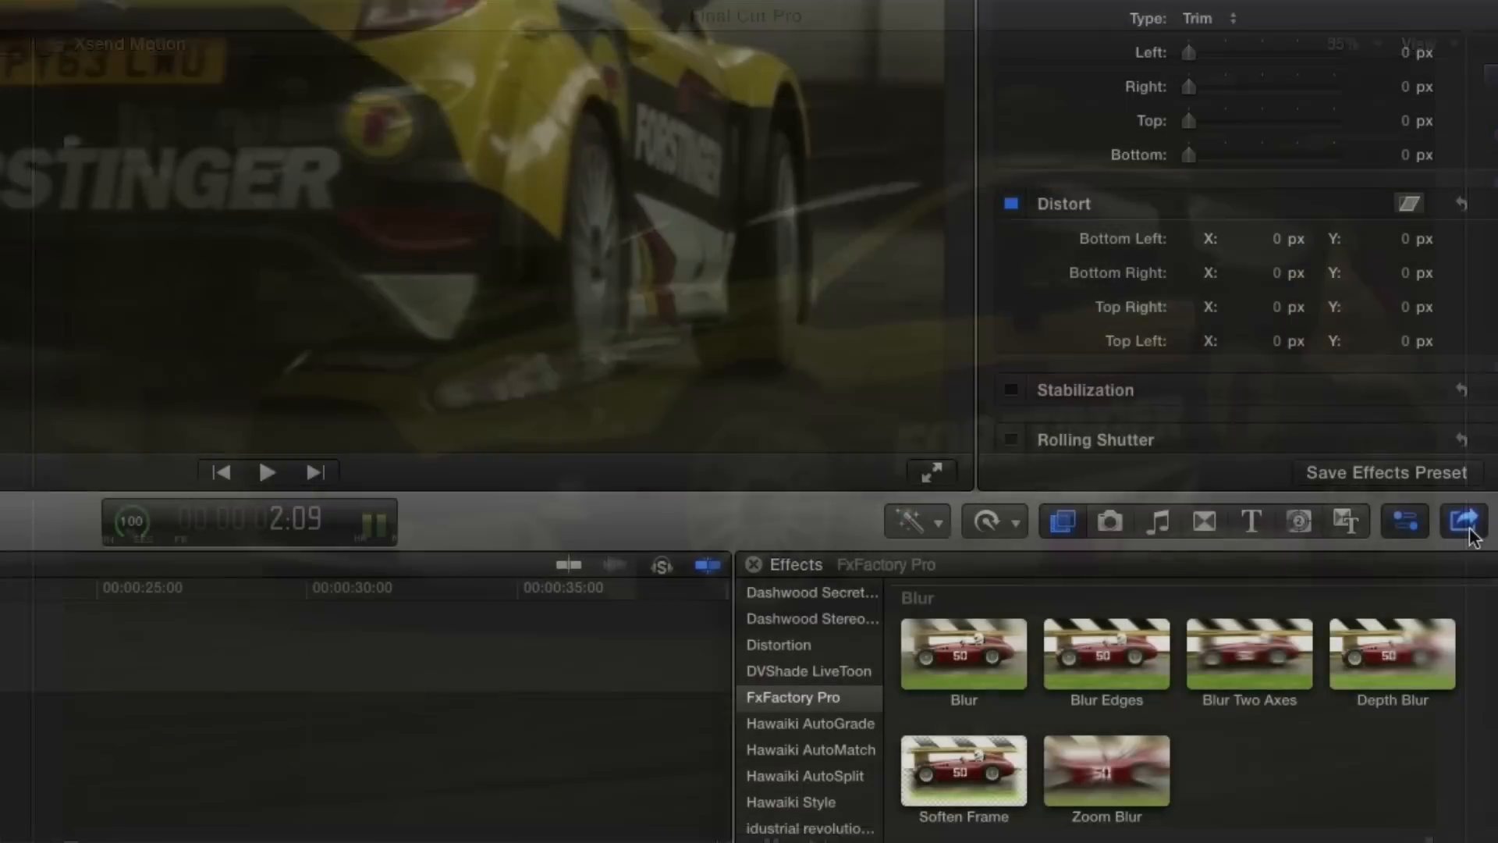
{"action": "left_click", "coordinate": [1465, 521]}
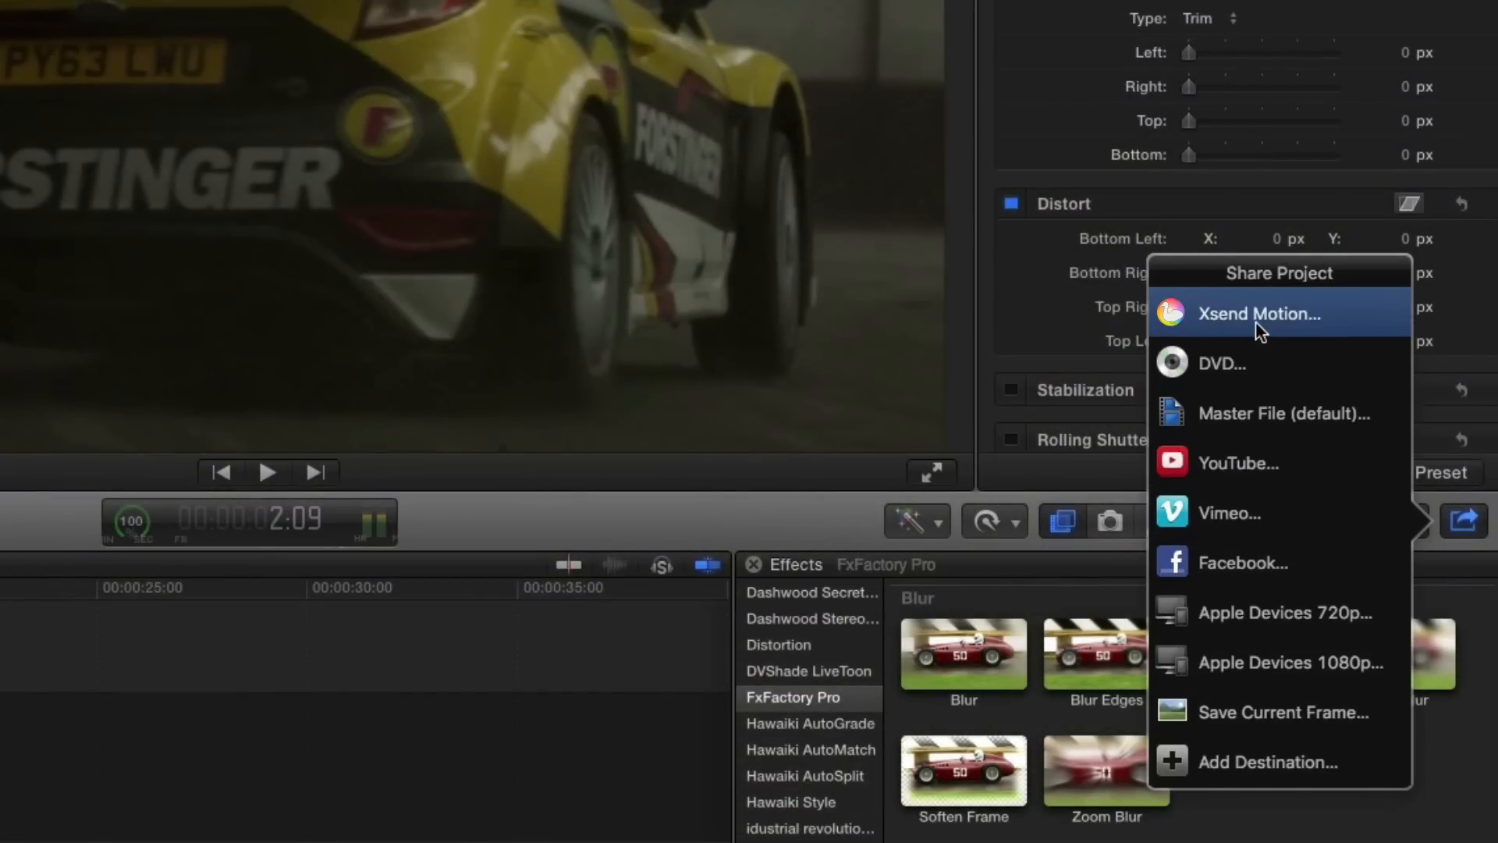
{"action": "left_click", "coordinate": [1257, 314]}
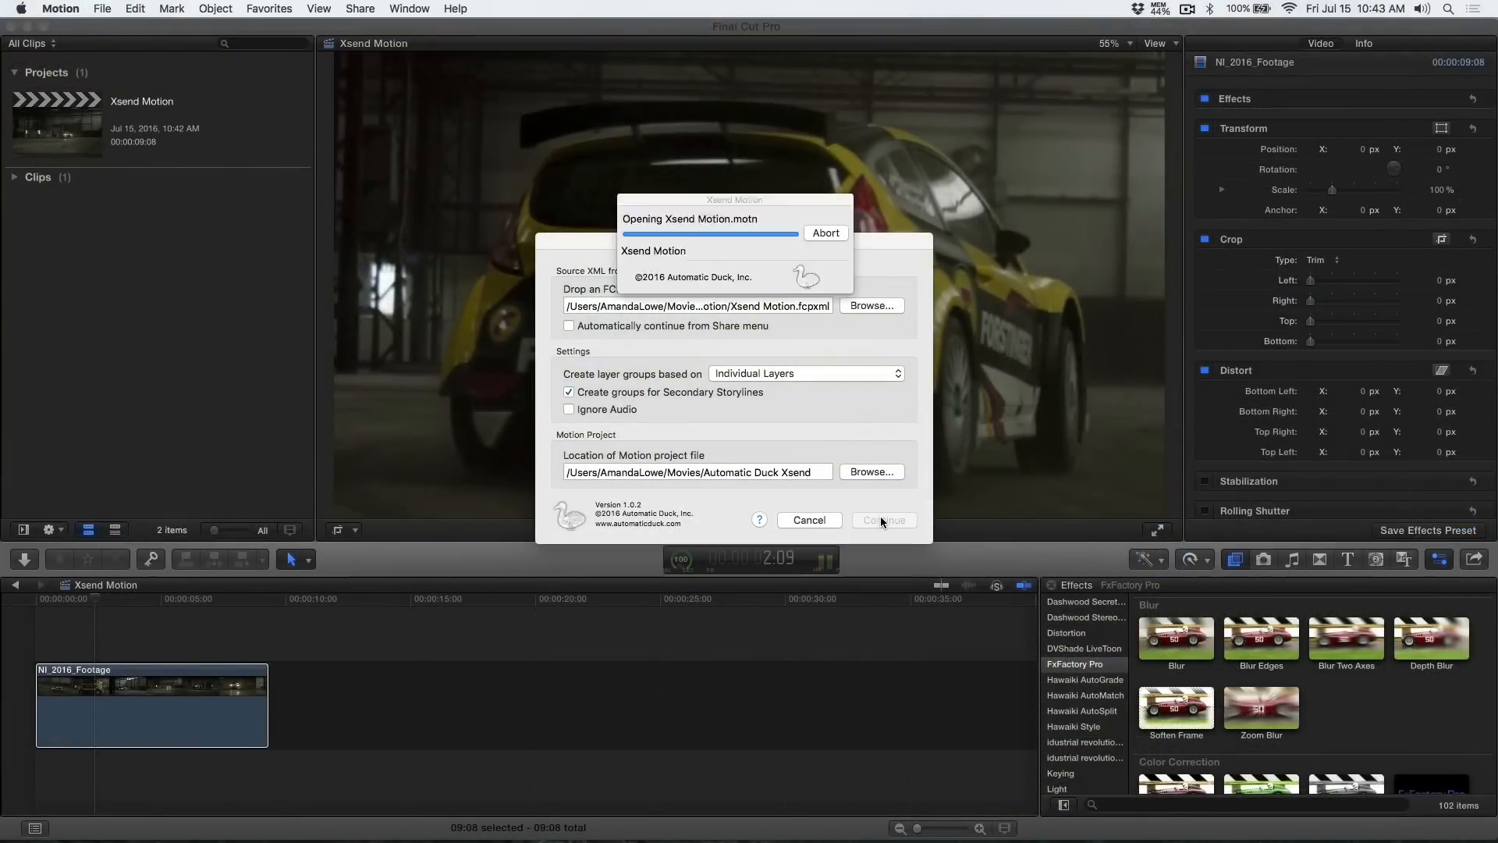
{"action": "left_click", "coordinate": [880, 520]}
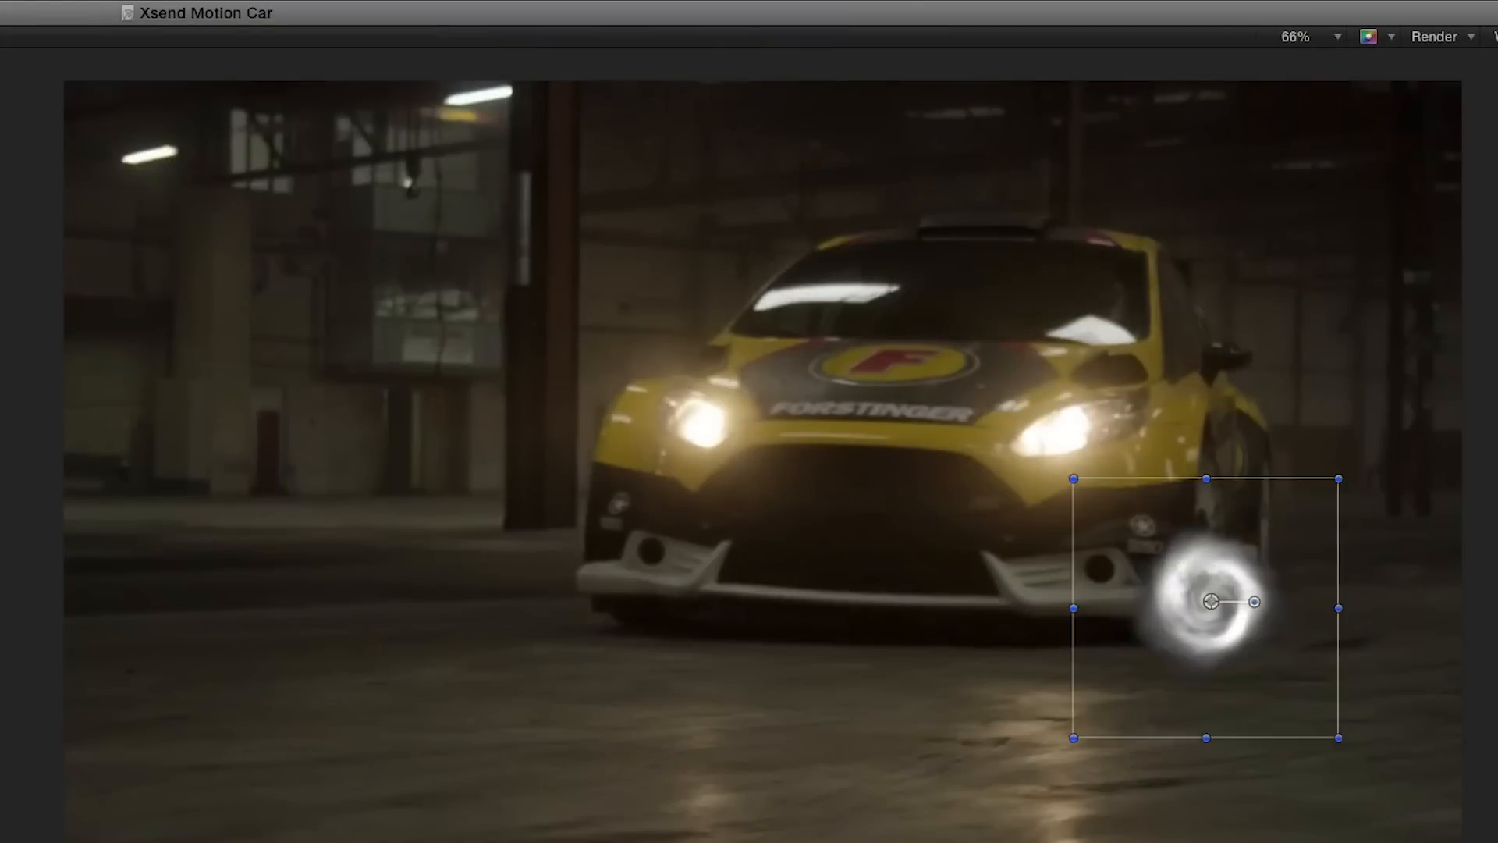
- With the smoke cloud placed over the wheel, begin exporting the Motion project as a movie via Share
{"action": "left_click", "coordinate": [432, 14]}
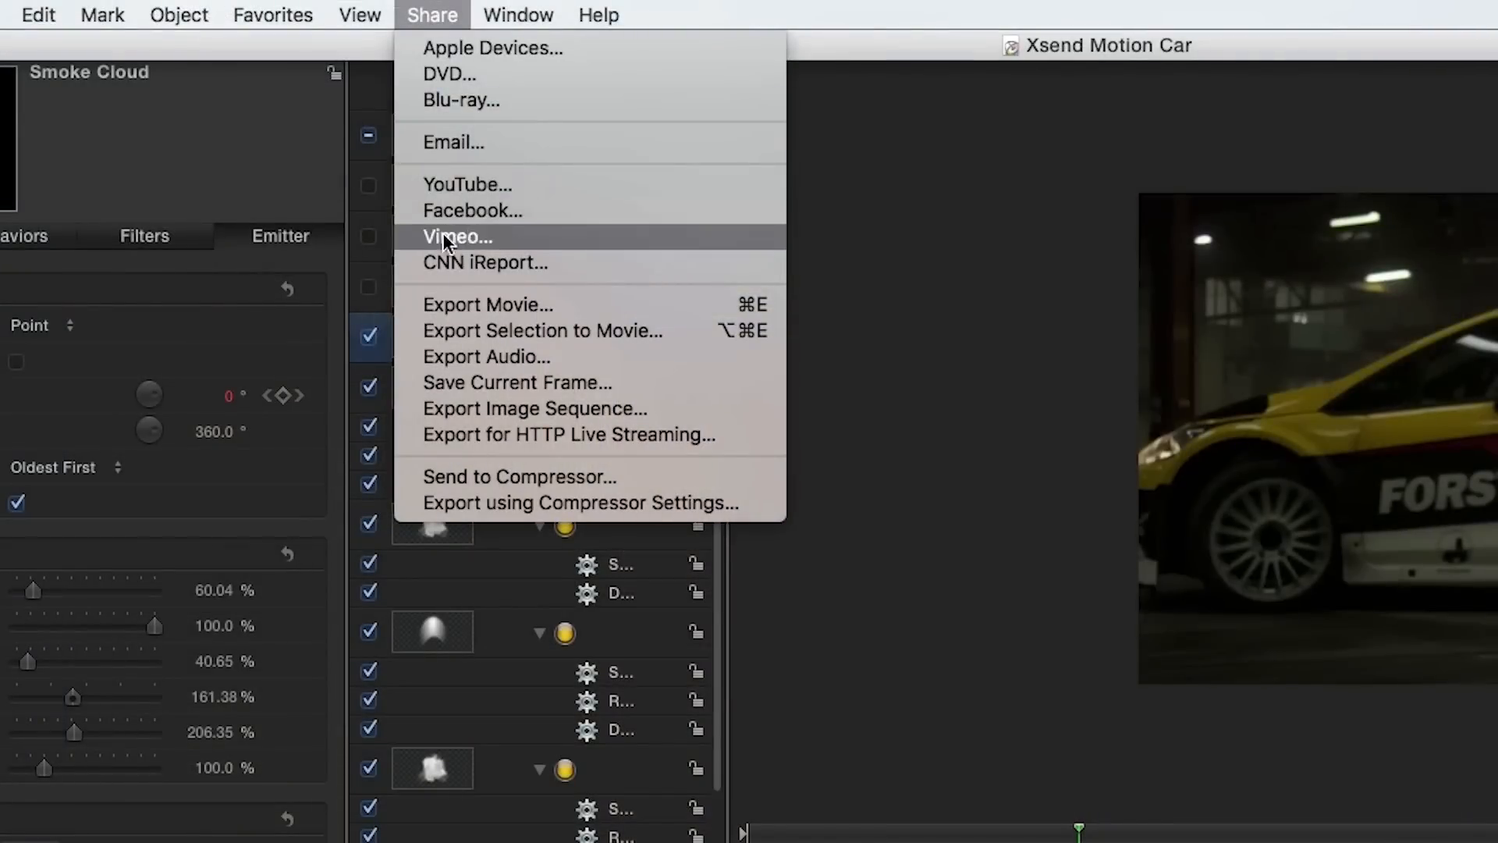
{"action": "mouse_move", "coordinate": [589, 314]}
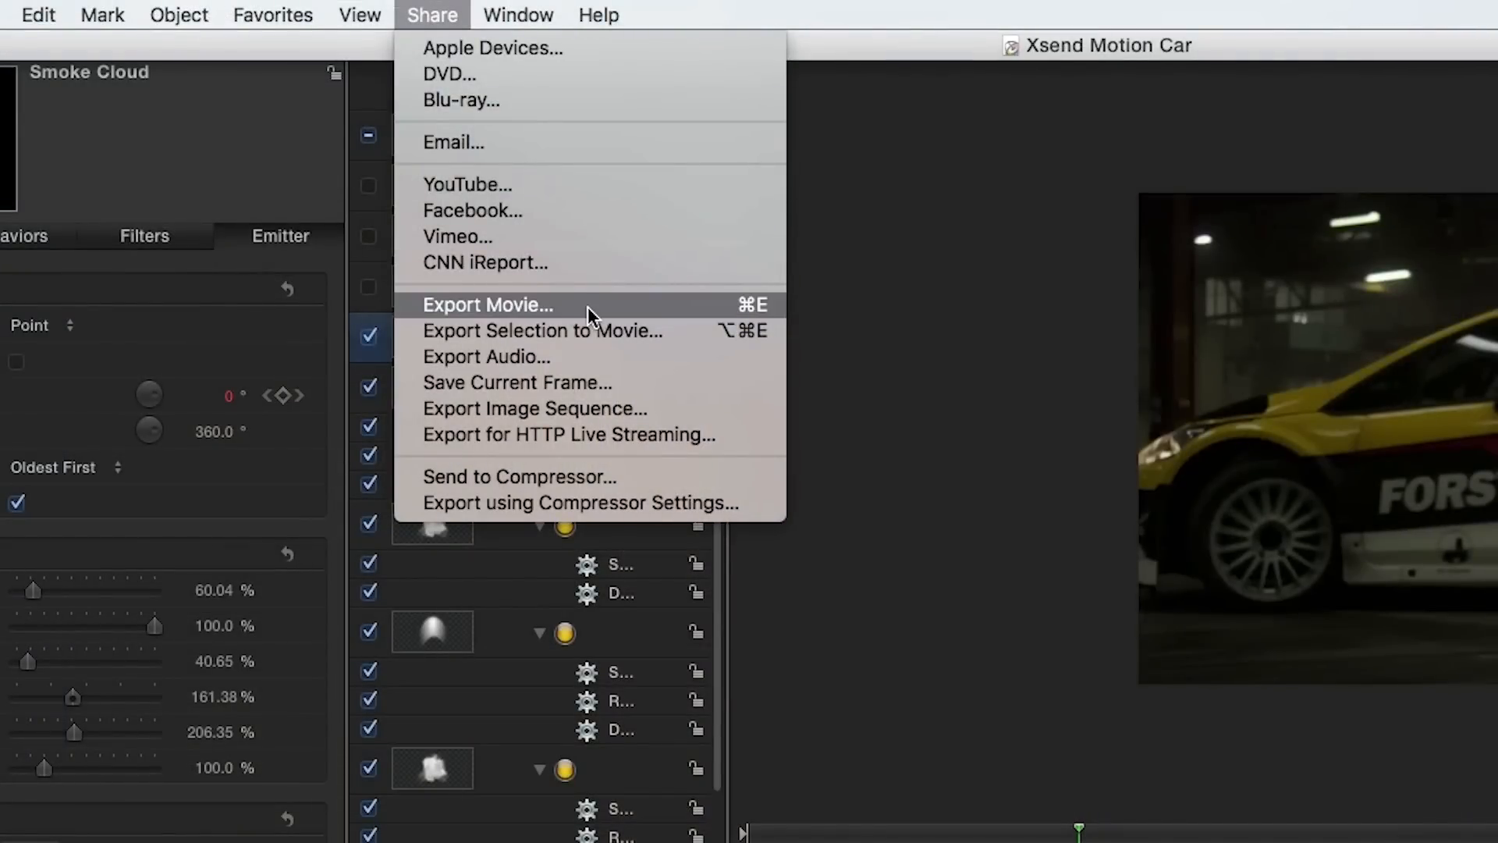